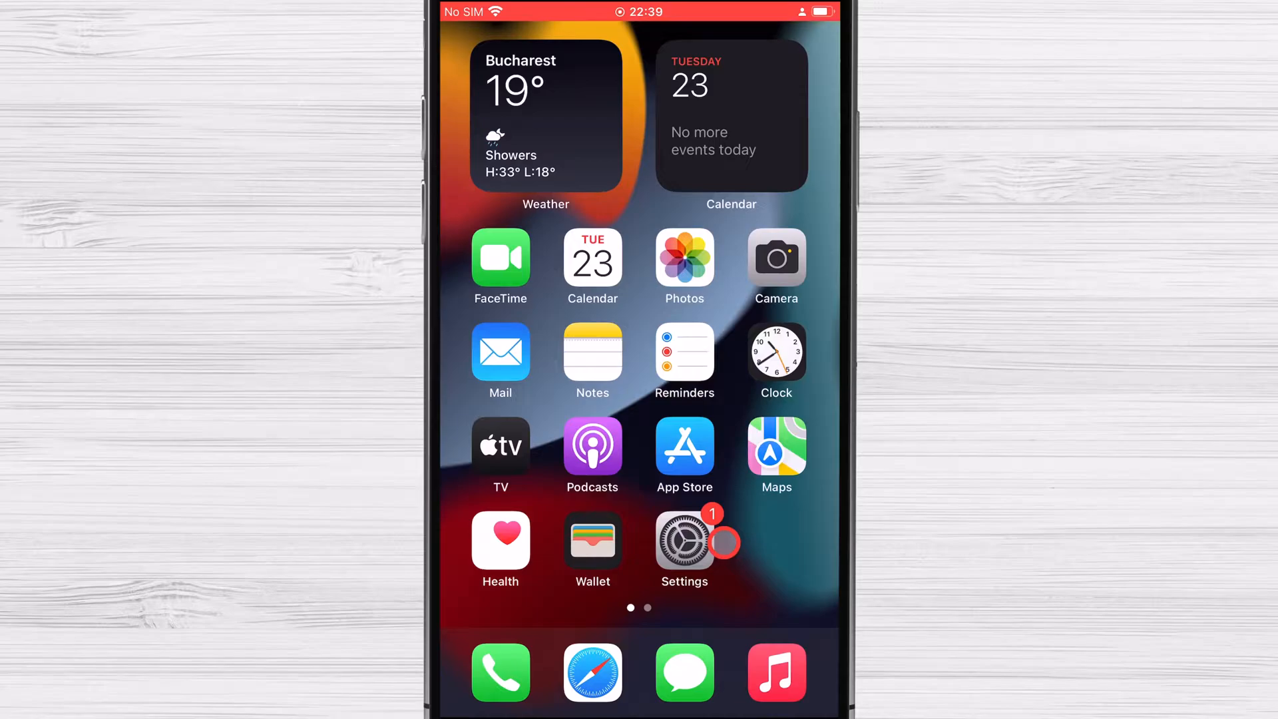
Step: Reach Mail > Accounts > Add Account so the provider list (iCloud, Google, Yahoo, Outlook.com) shows
left_click(684, 539)
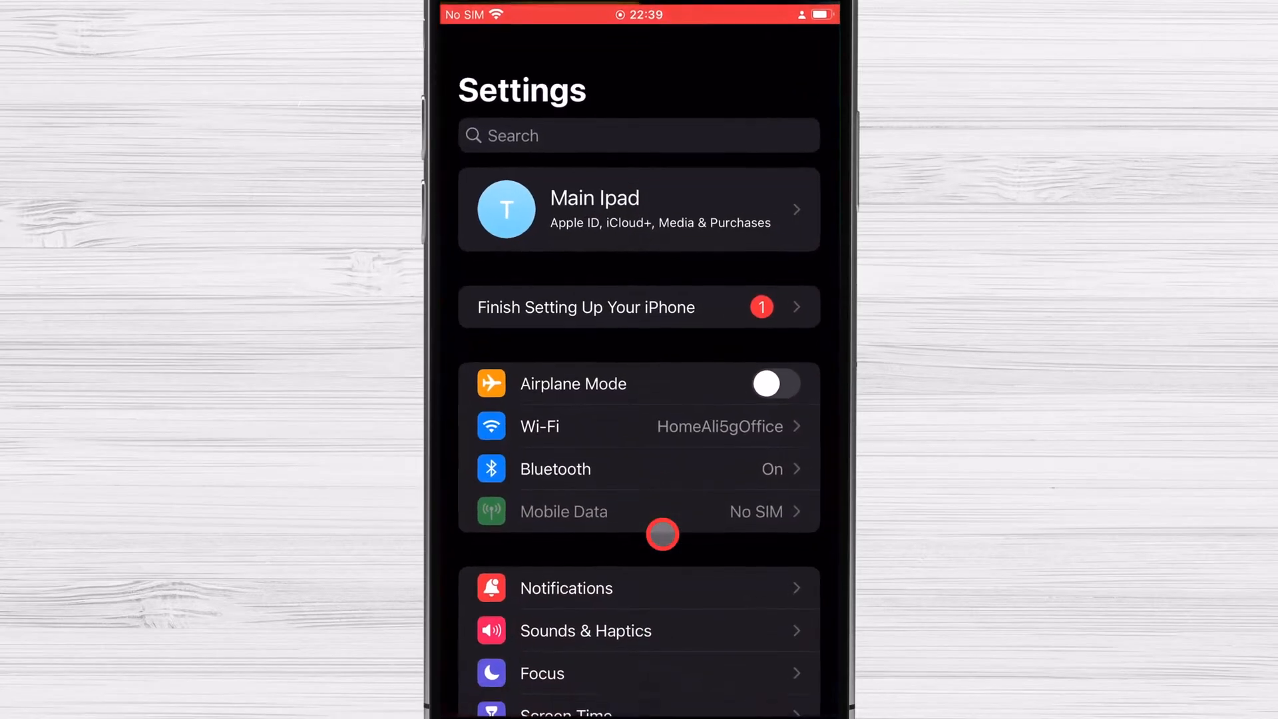
scroll("down", 3)
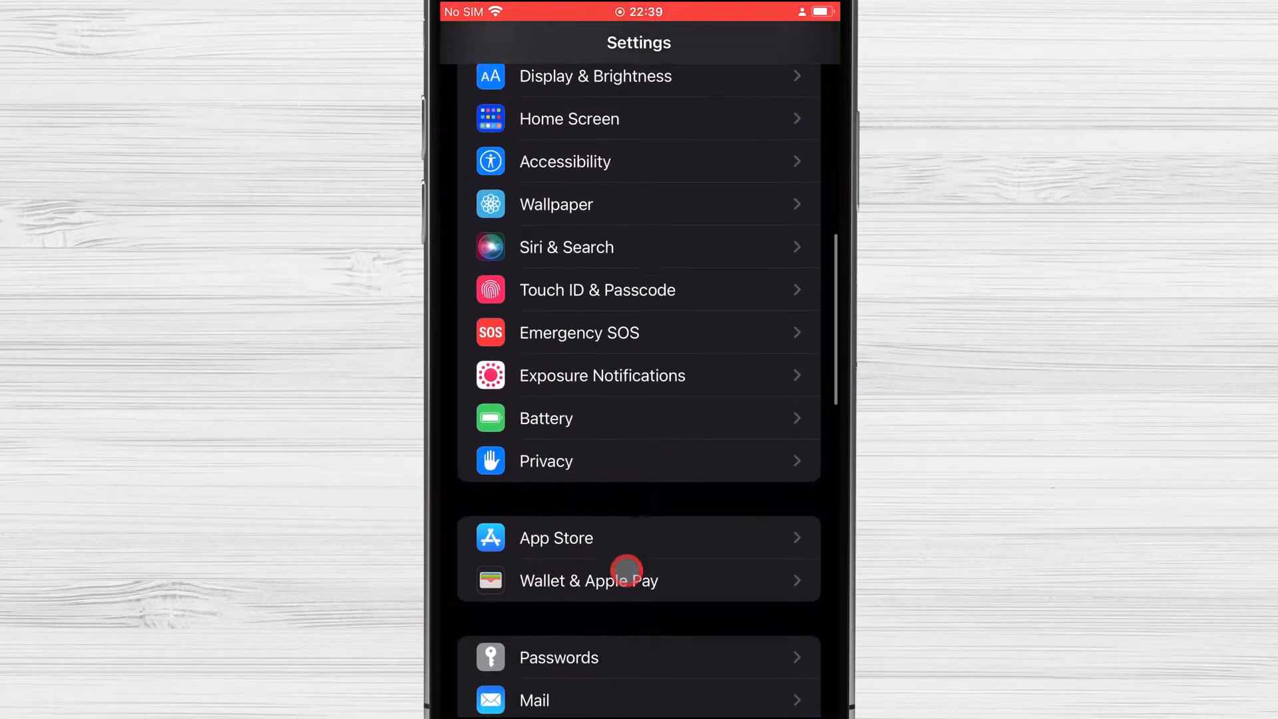
left_click(533, 699)
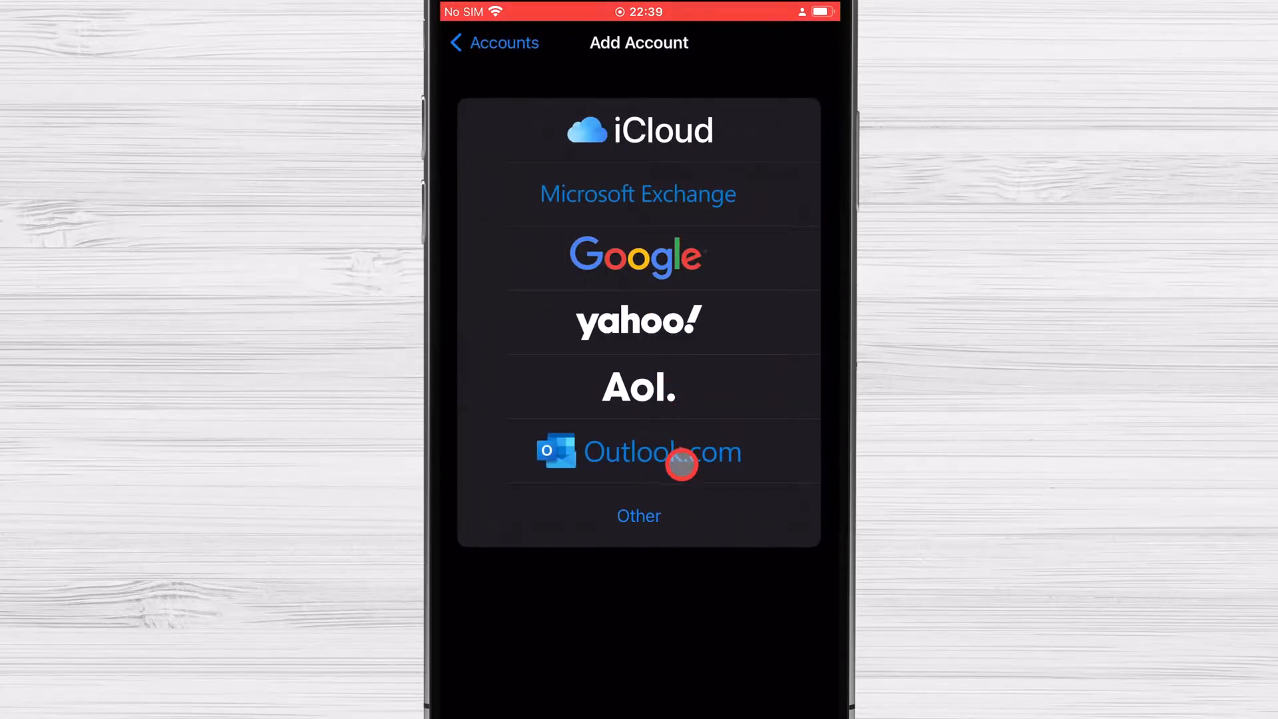
Step: Sign in to the Gmail account and save it with Mail, Contacts and Calendars syncing
left_click(637, 256)
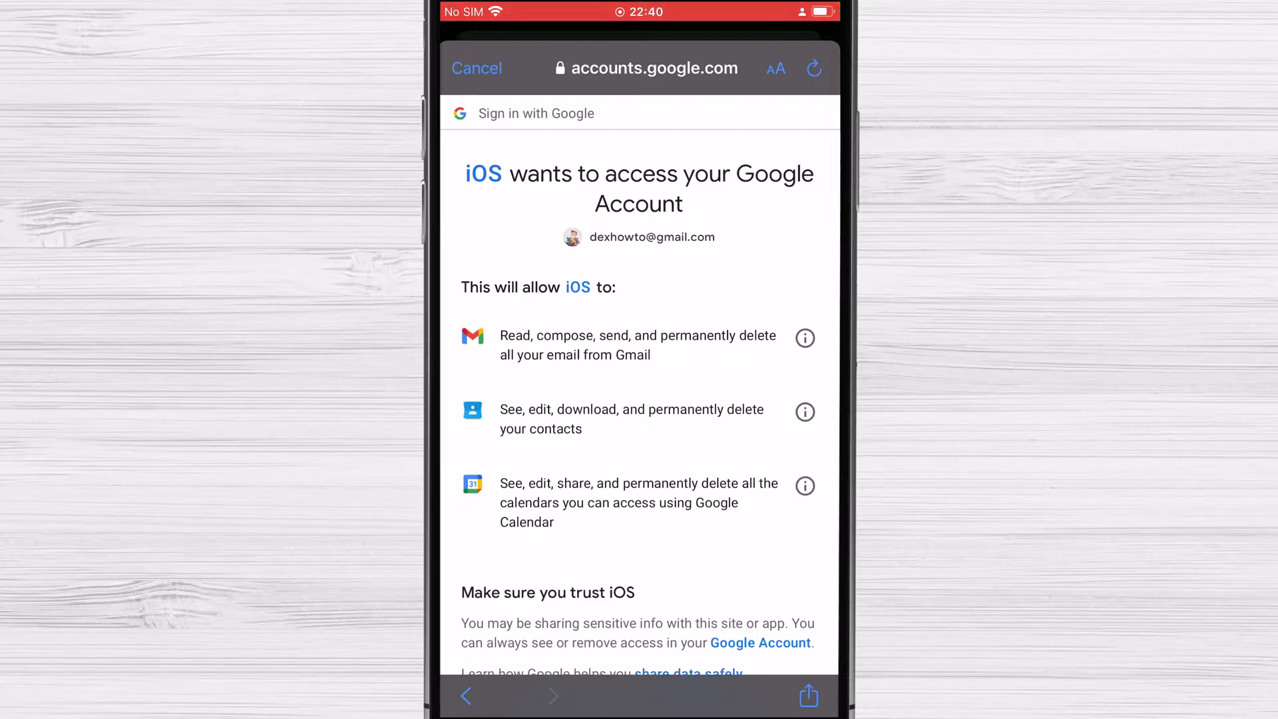
scroll("down", 3)
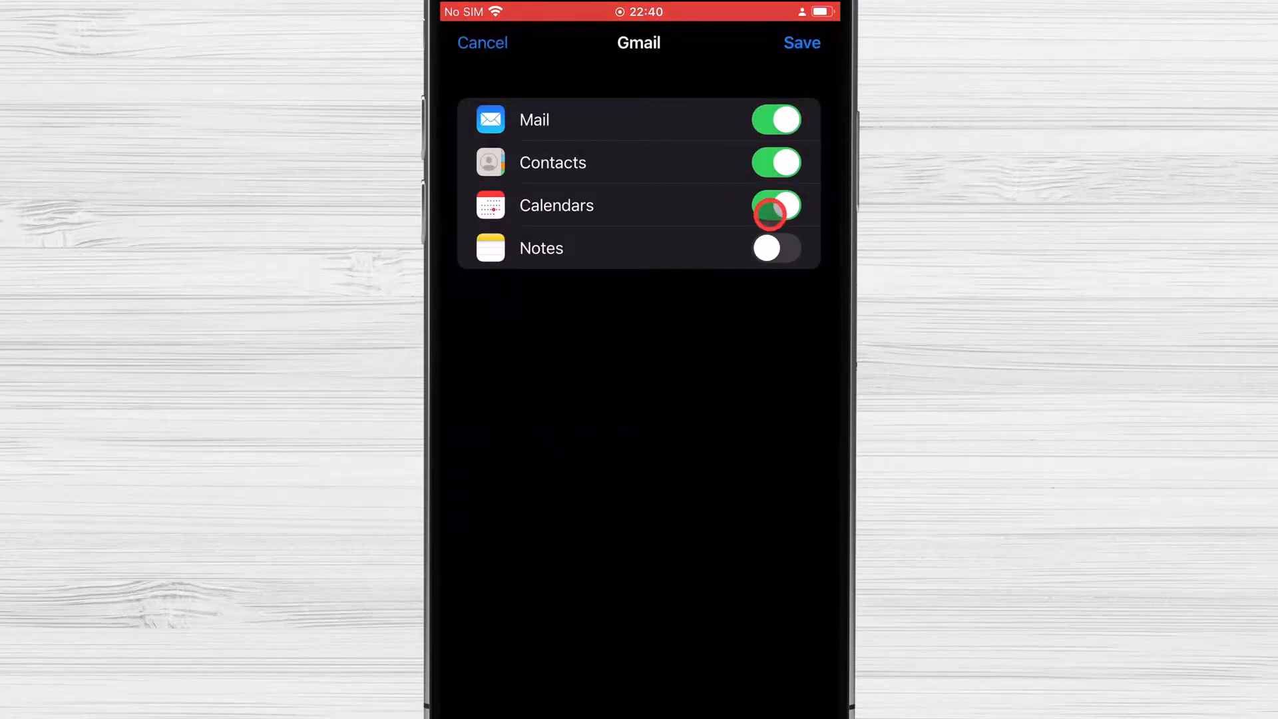
left_click(802, 43)
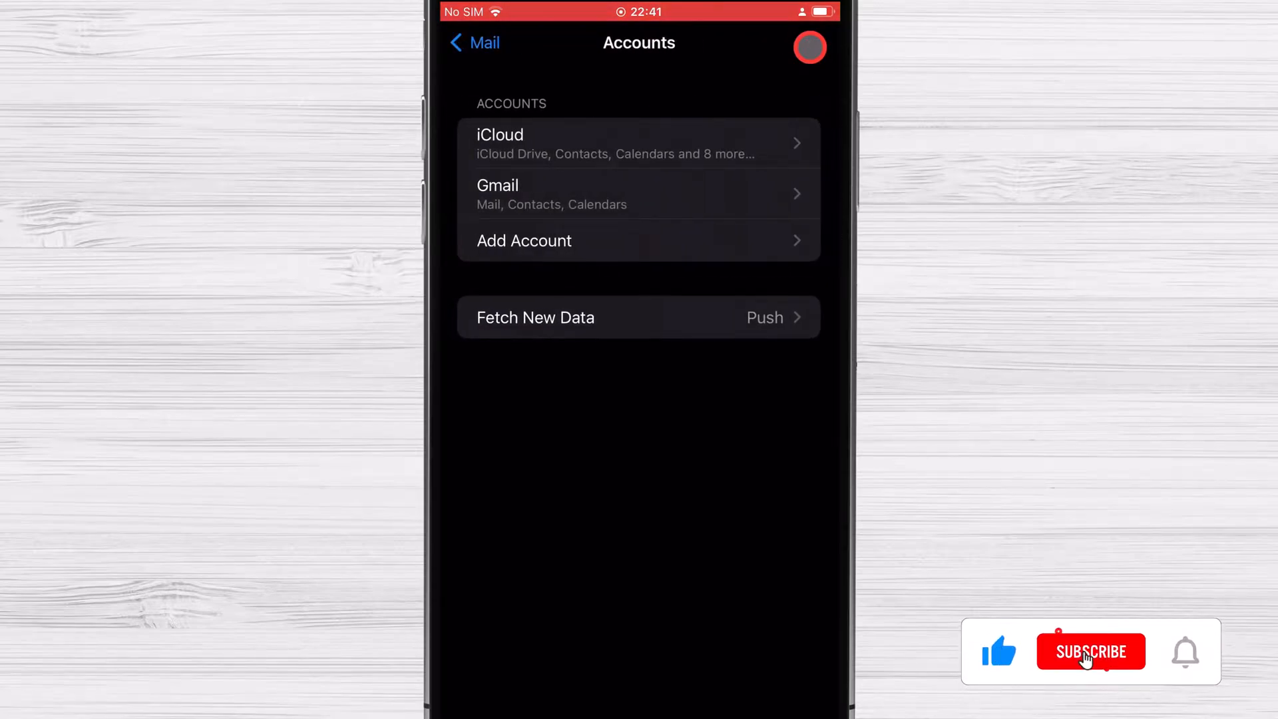
Step: Go back to the top-level Settings screen with the Gmail account added
left_click(1091, 651)
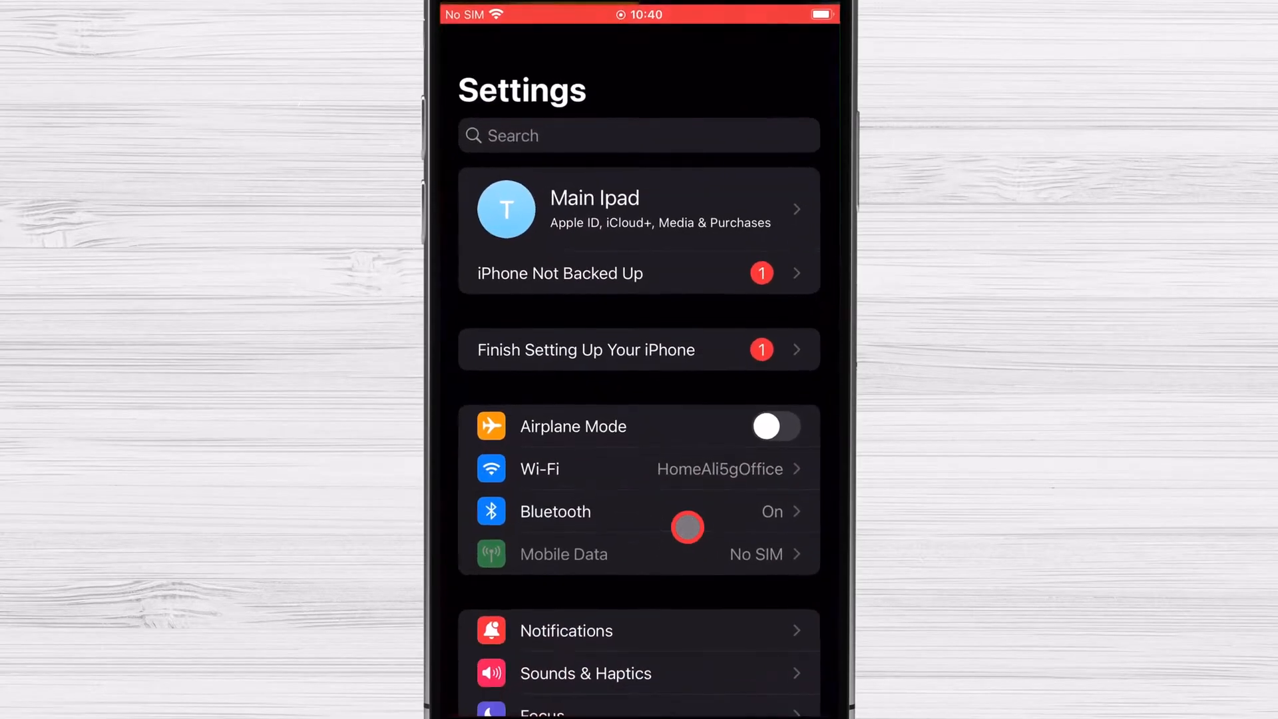
Step: Under Mail > Accounts > Add Account > Other, choose Add Subscribed Calendar to reach the empty server form
scroll("down", 3)
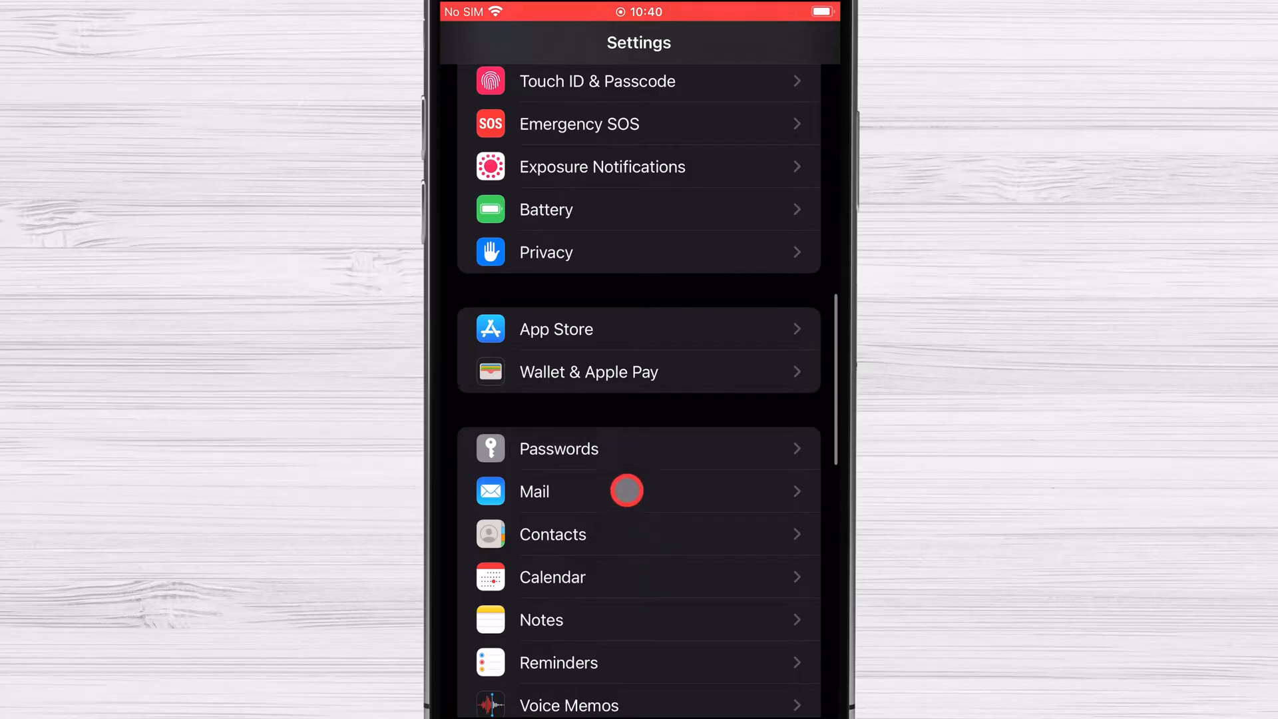
left_click(534, 491)
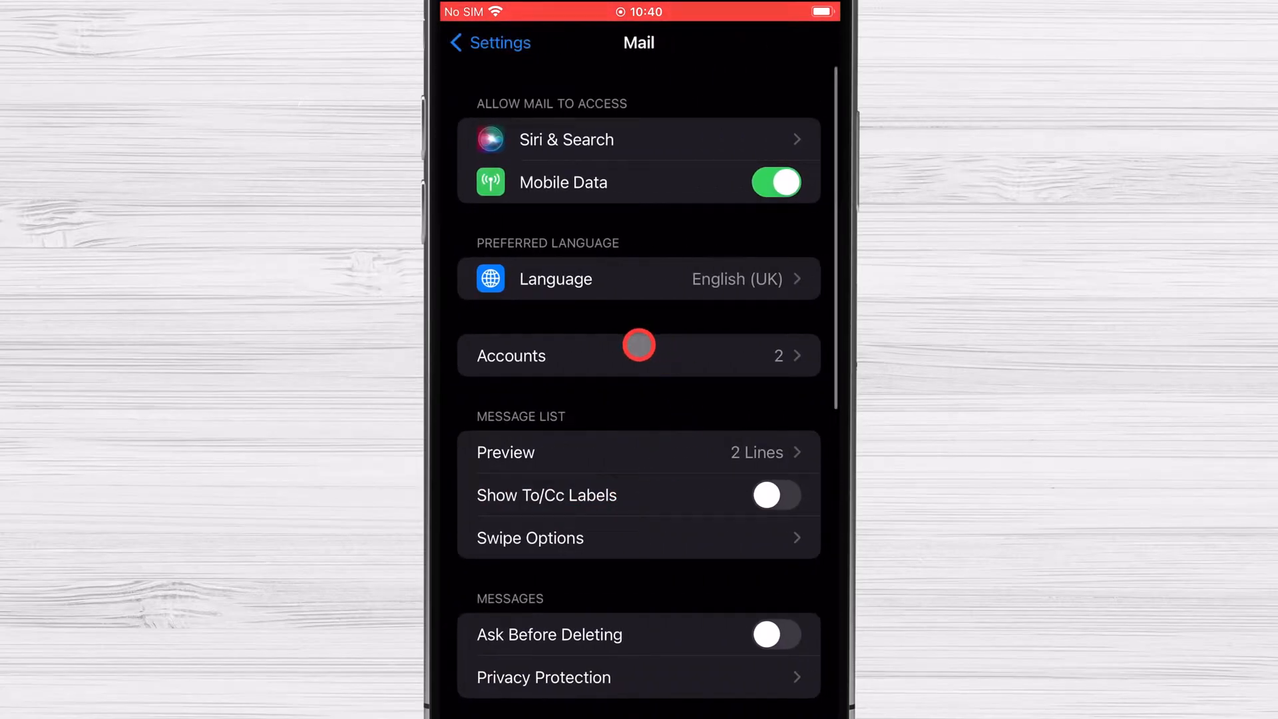
left_click(637, 355)
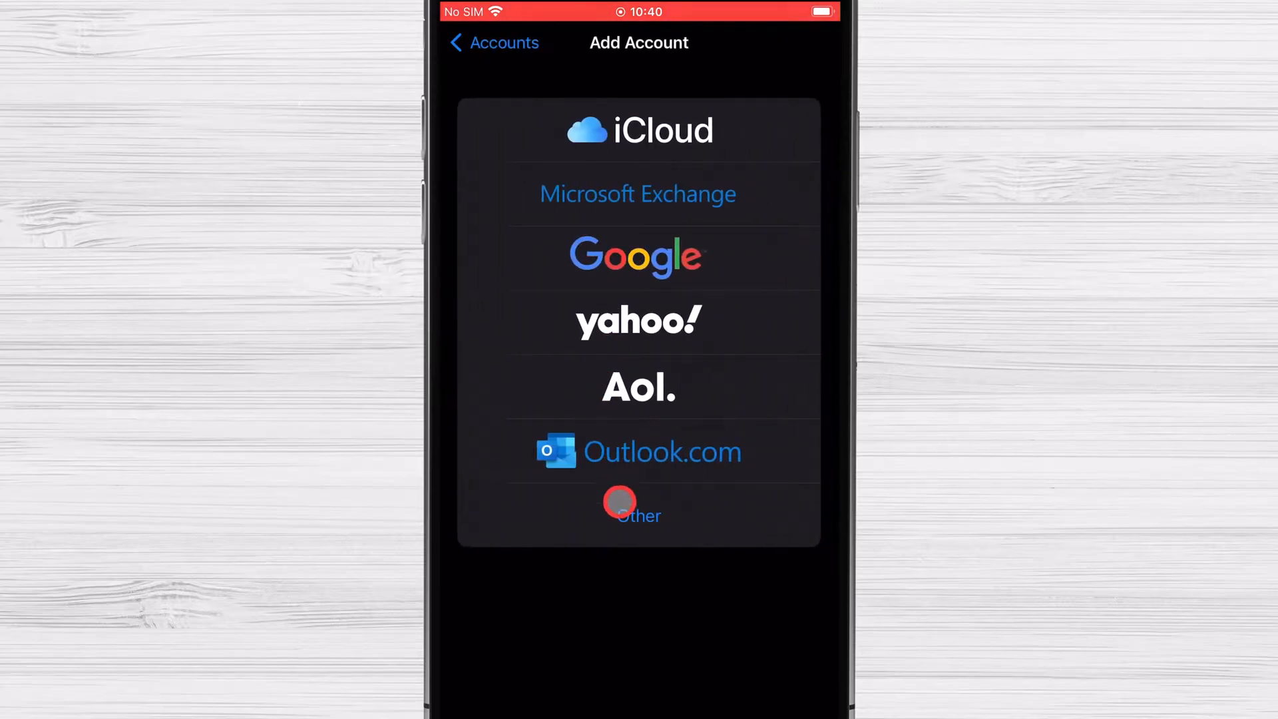
left_click(637, 514)
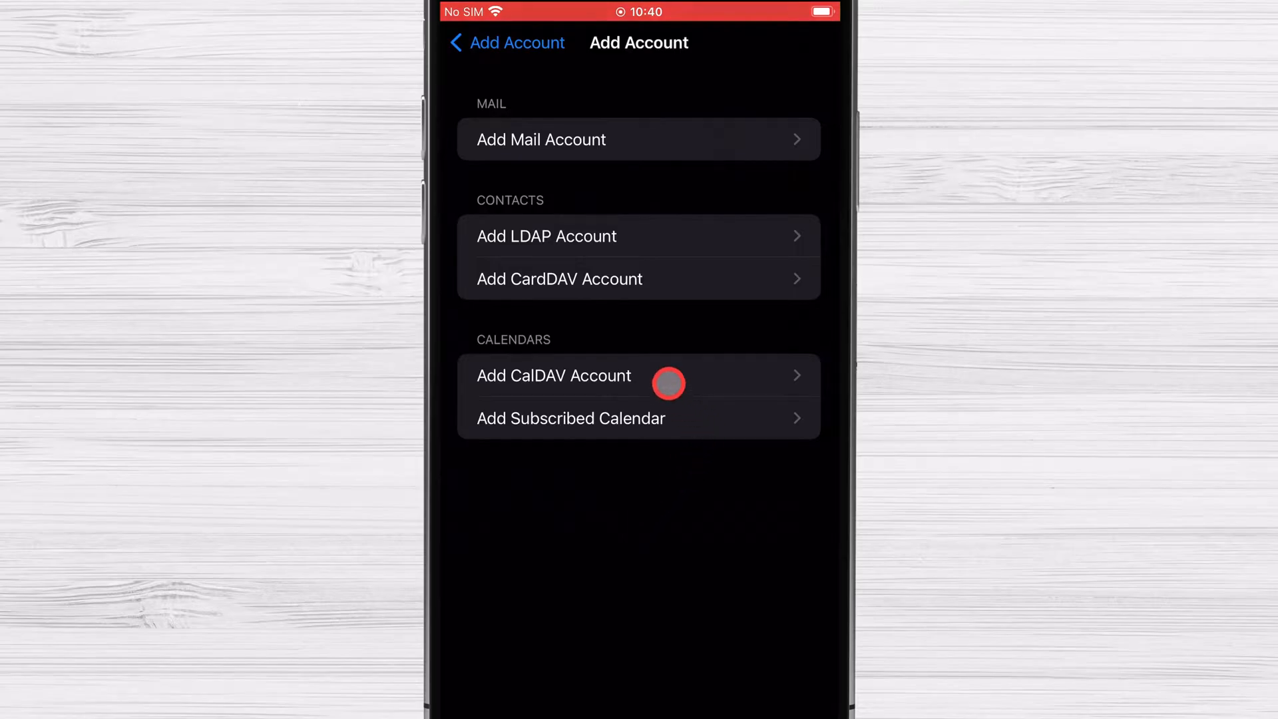
left_click(571, 418)
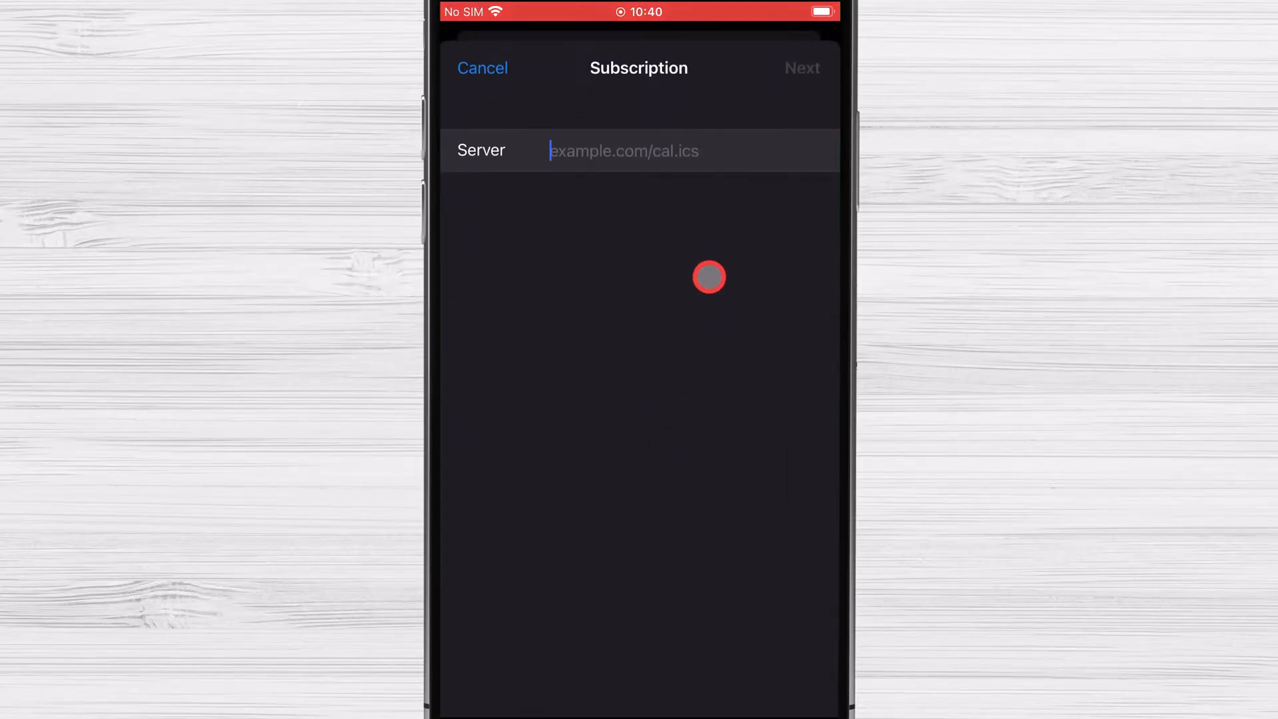
Step: Paste the Google Calendar URL as the server address and save the subscription alongside iCloud and Gmail
left_click(654, 151)
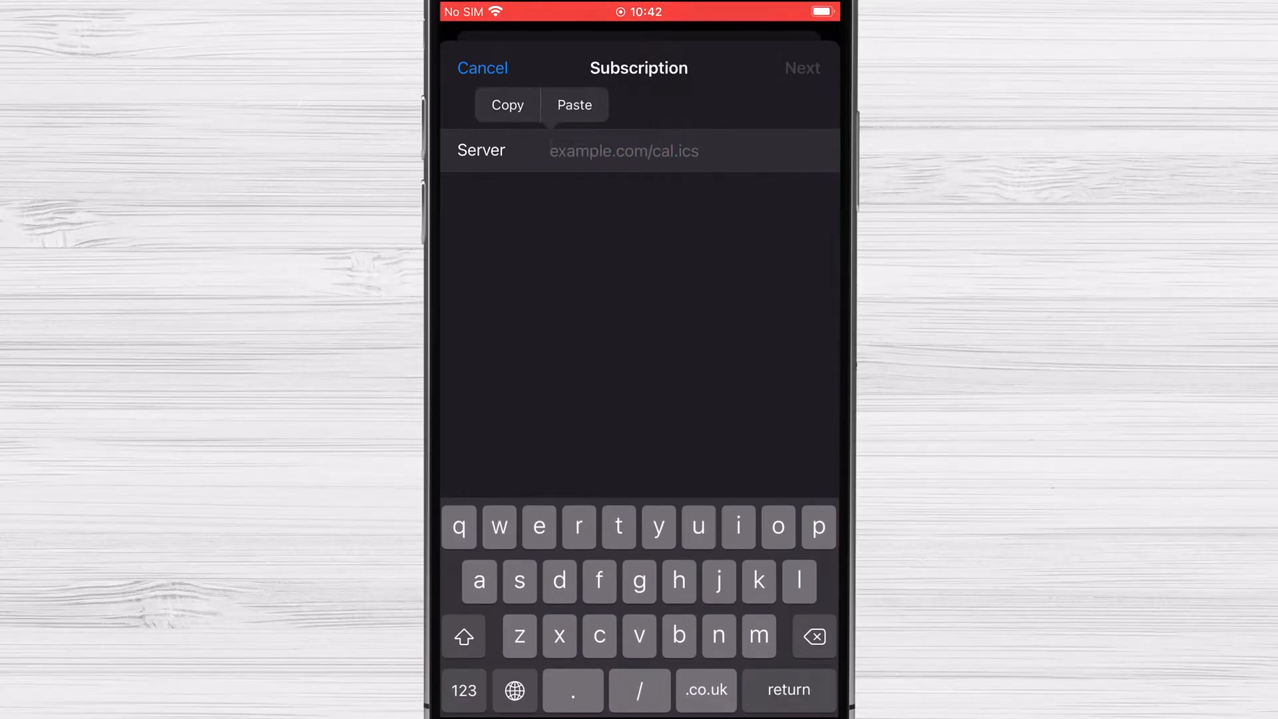
left_click(573, 104)
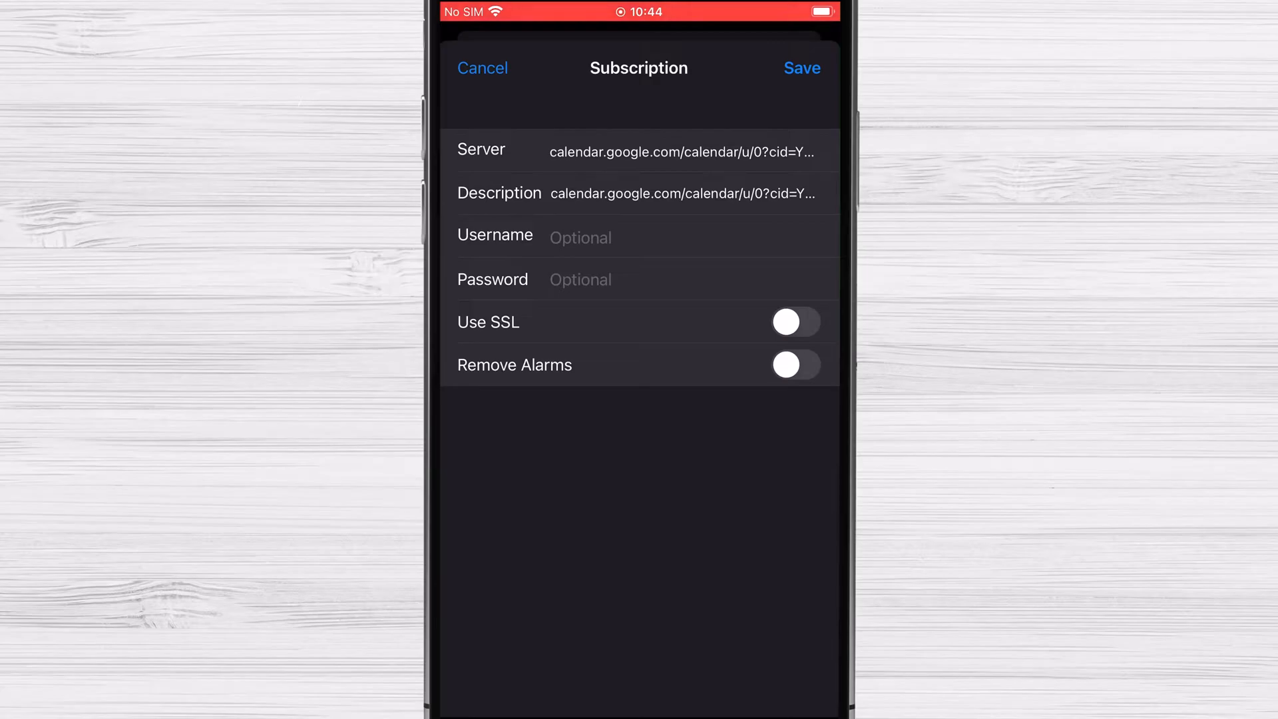
left_click(801, 68)
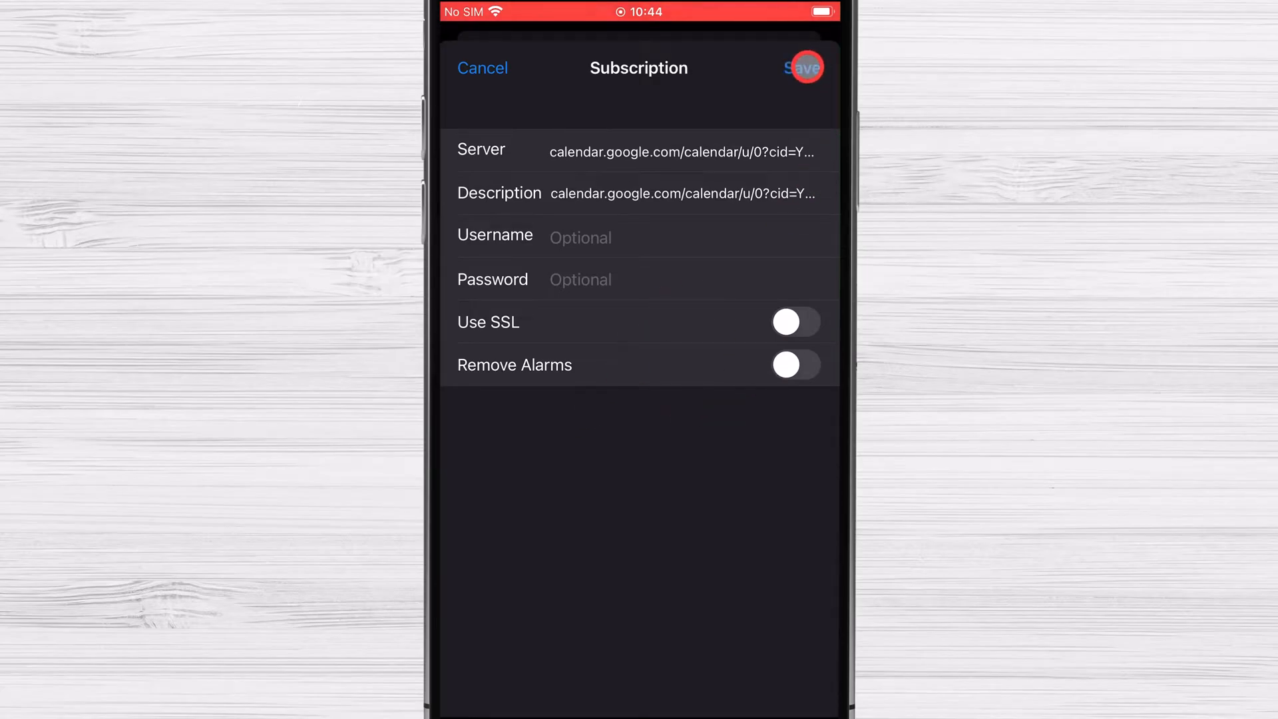
left_click(804, 66)
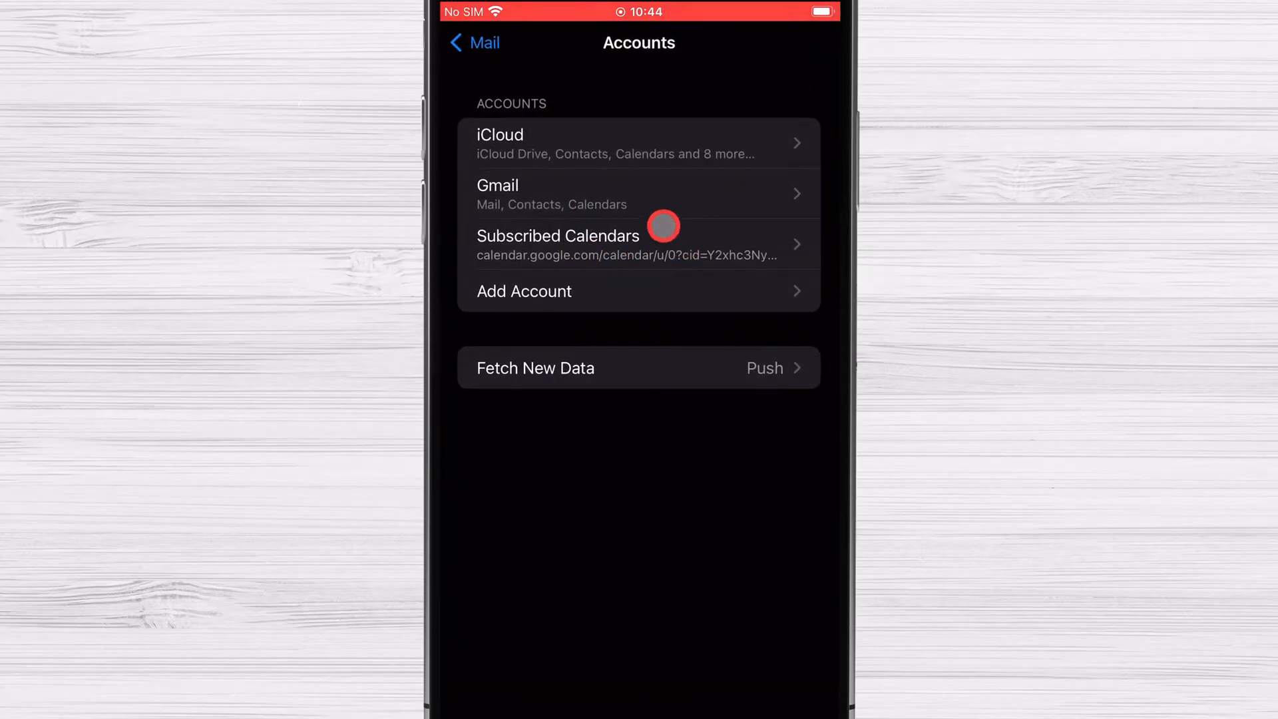